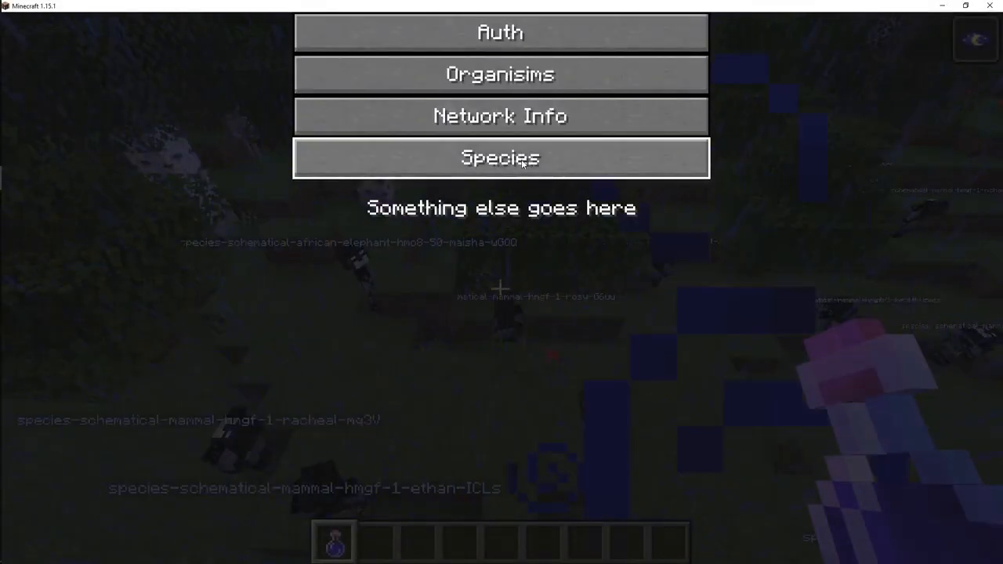
# Open the Species debug submenu listing NNet, Biology, Score Events and Debug On/Off
pyautogui.click(500, 157)
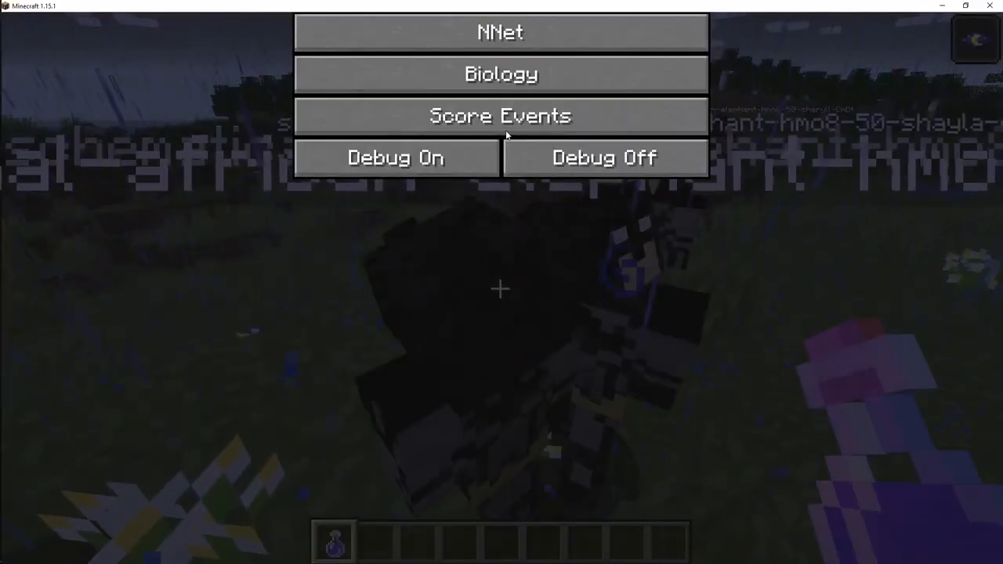
# Close the debug menu and search all creative inventory items for 'ob'
pyautogui.click(498, 115)
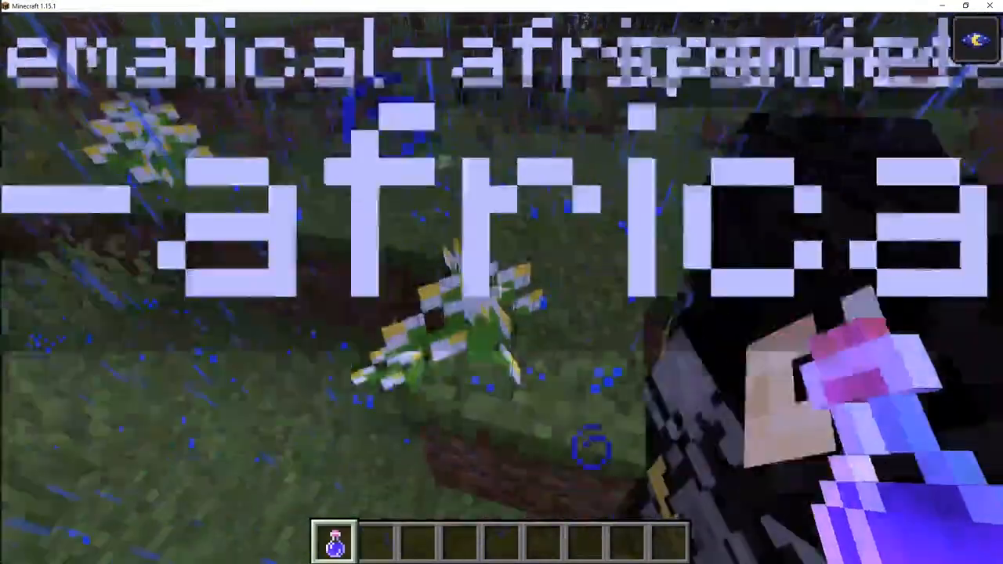
pyautogui.press('e')
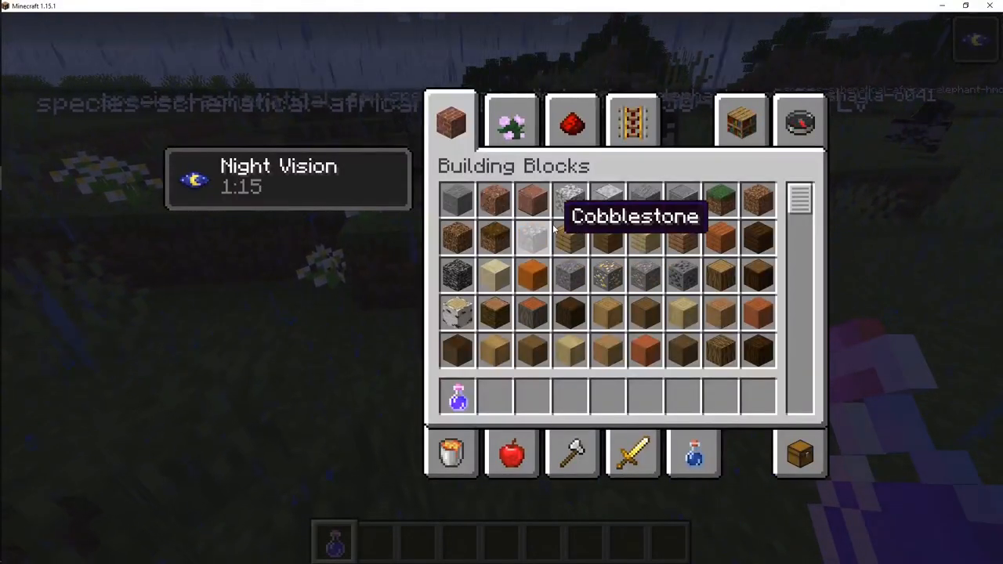
pyautogui.moveTo(670, 310)
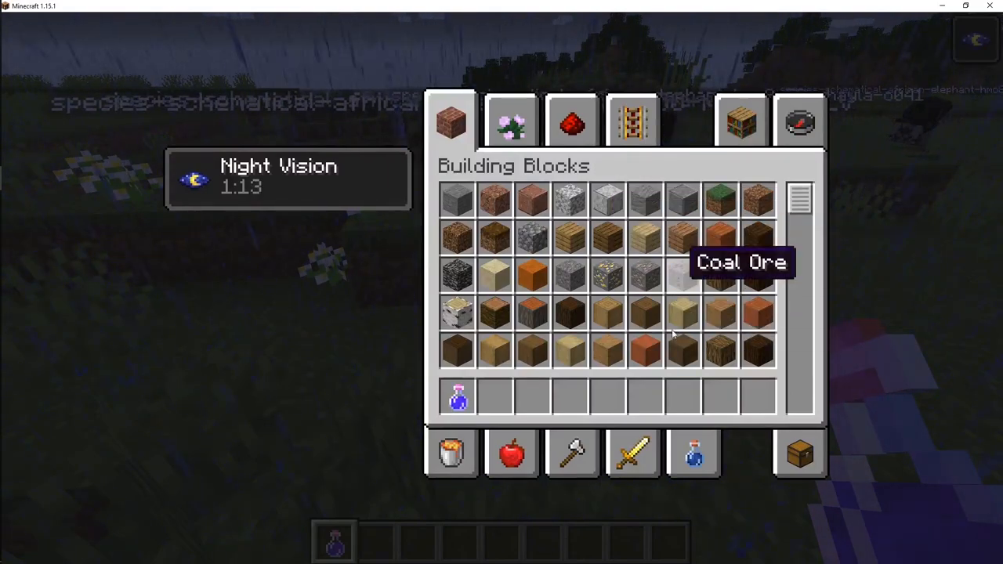
pyautogui.click(800, 122)
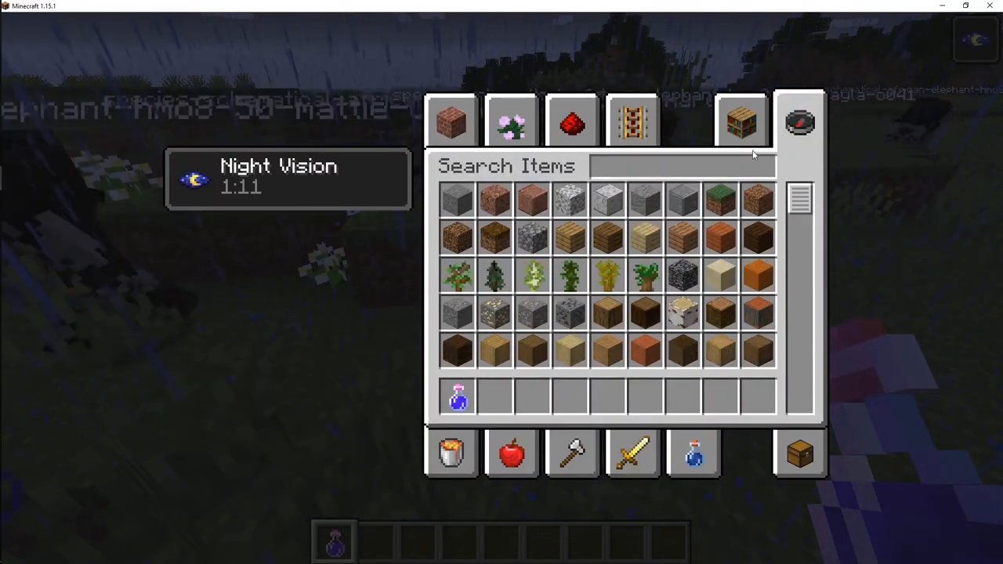
pyautogui.write('ob')
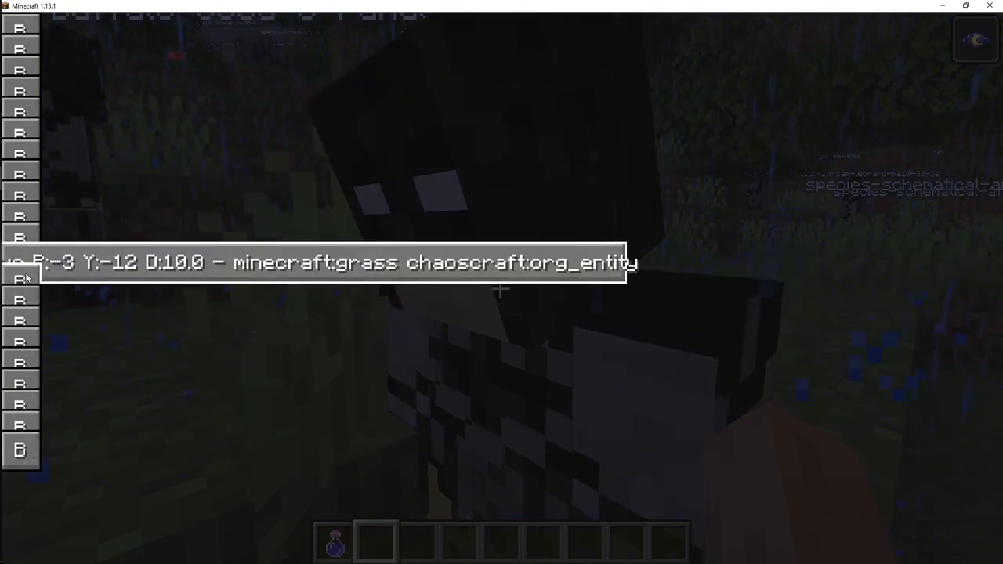
# Switch from Minecraft to the IDE with alt+tab
pyautogui.press('alt+tab')
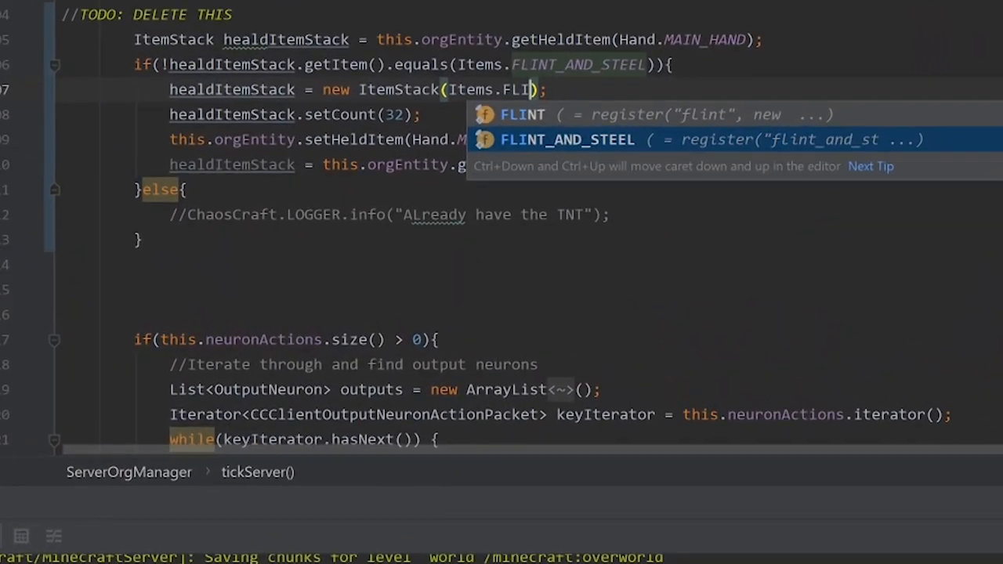
# Accept FLINT_AND_STEEL from the autocomplete as the organism's held item
pyautogui.press('Enter')
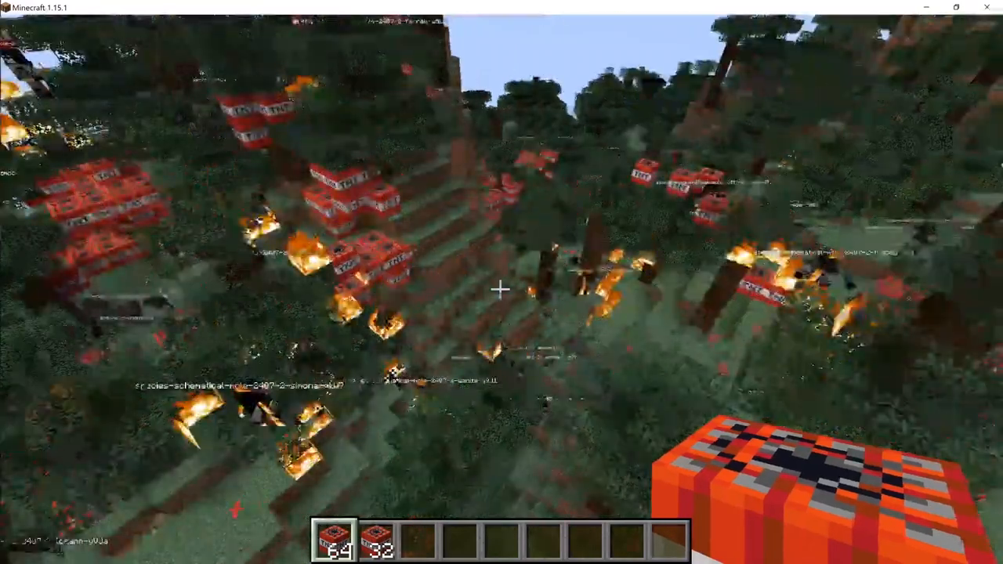
pyautogui.moveTo(501, 290)
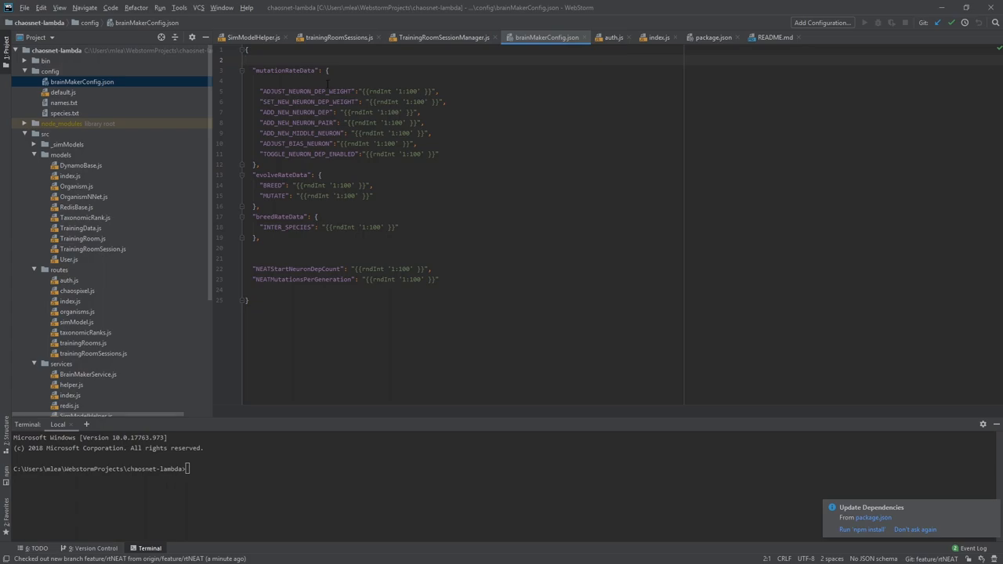
pyautogui.doubleClick(301, 91)
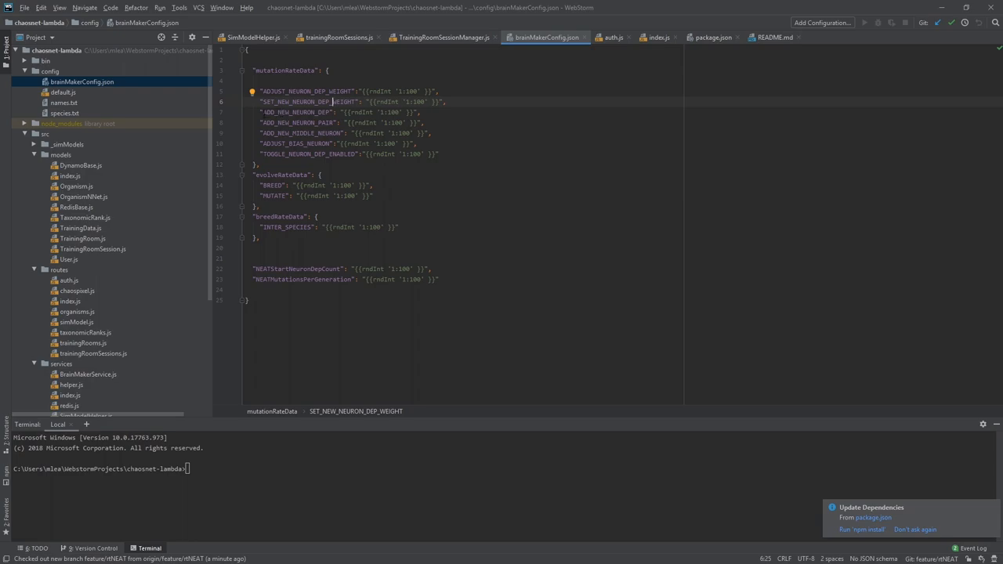
pyautogui.doubleClick(306, 112)
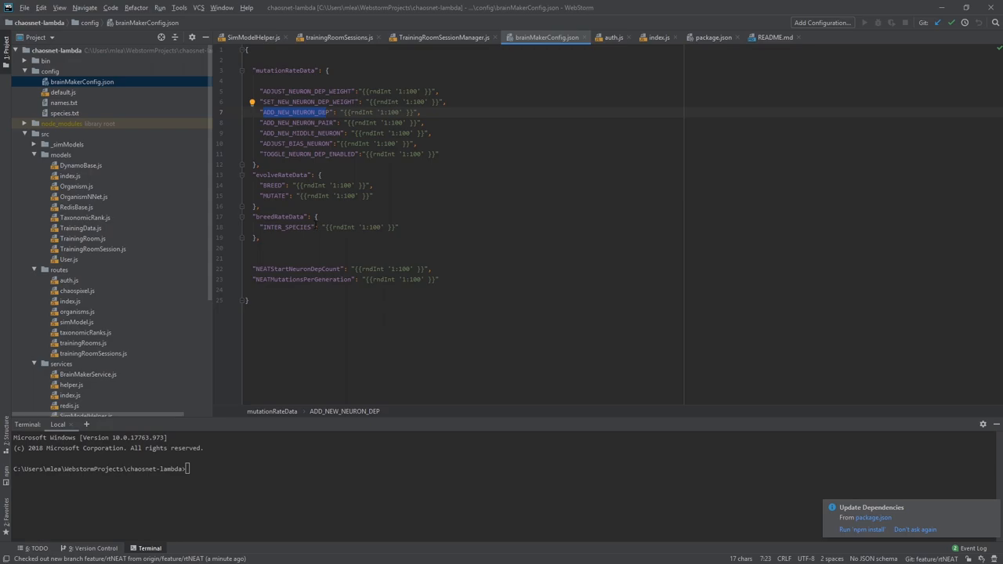
pyautogui.click(296, 269)
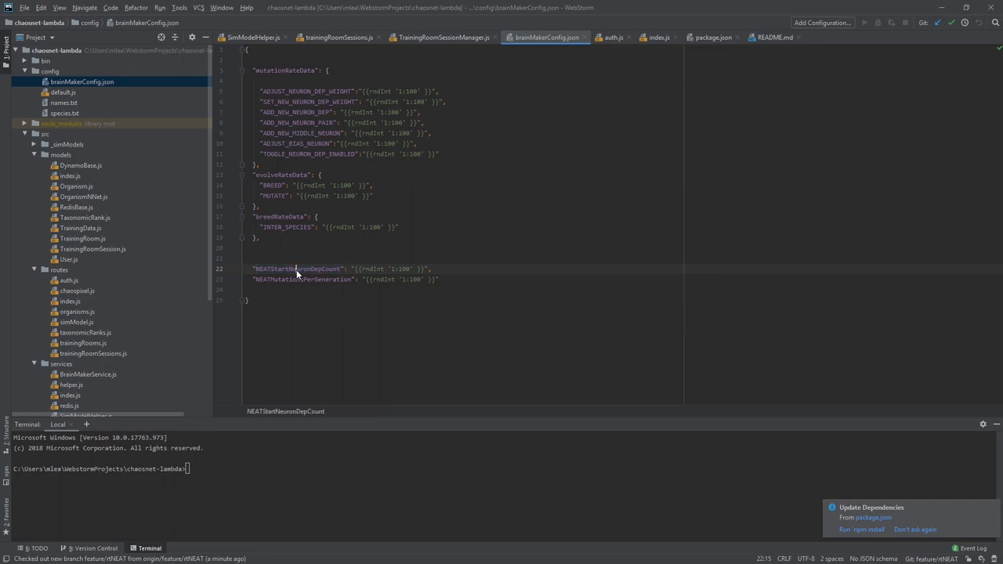
pyautogui.doubleClick(298, 269)
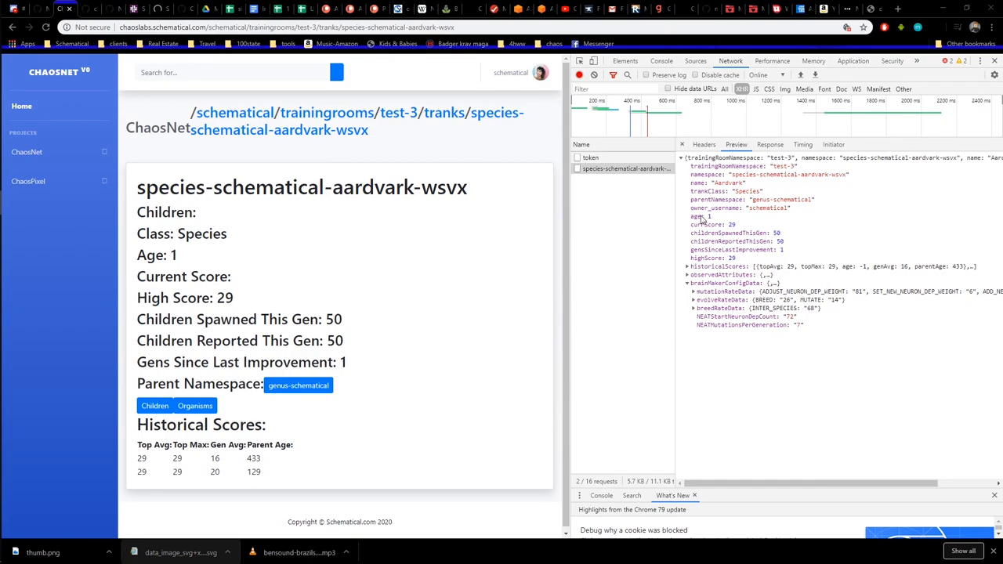
pyautogui.moveTo(699, 183)
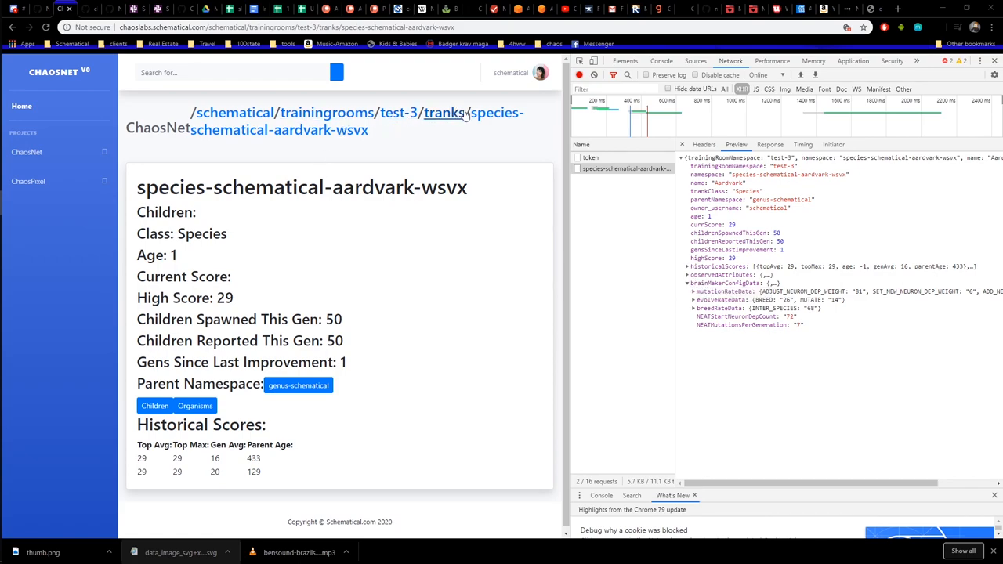
pyautogui.moveTo(491, 118)
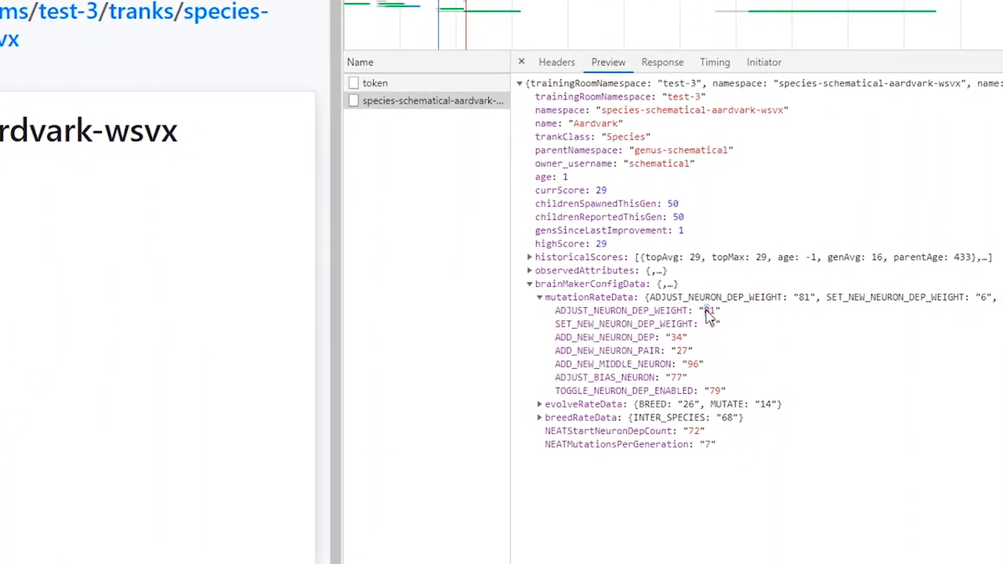
pyautogui.moveTo(707, 347)
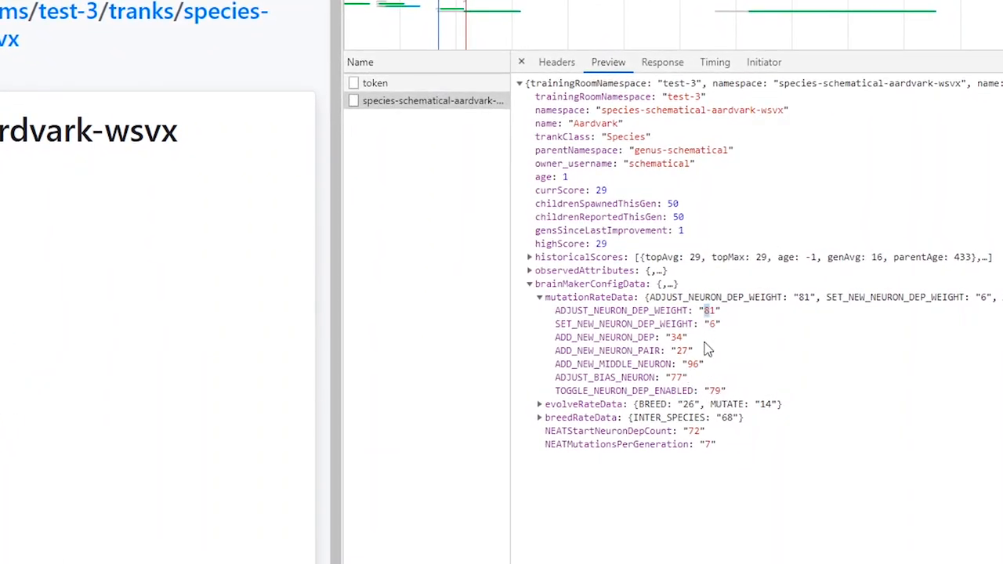
pyautogui.moveTo(714, 318)
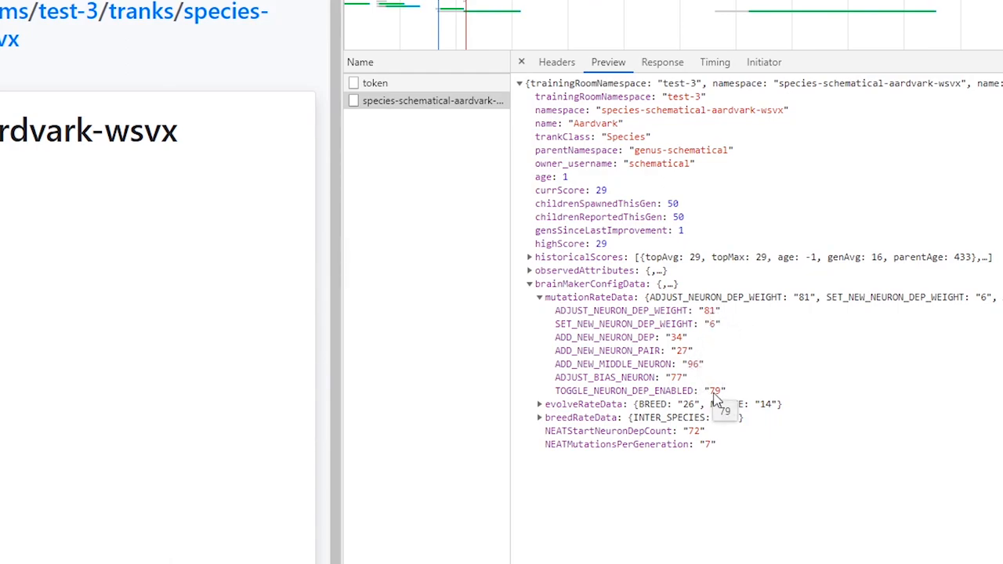
pyautogui.moveTo(707, 318)
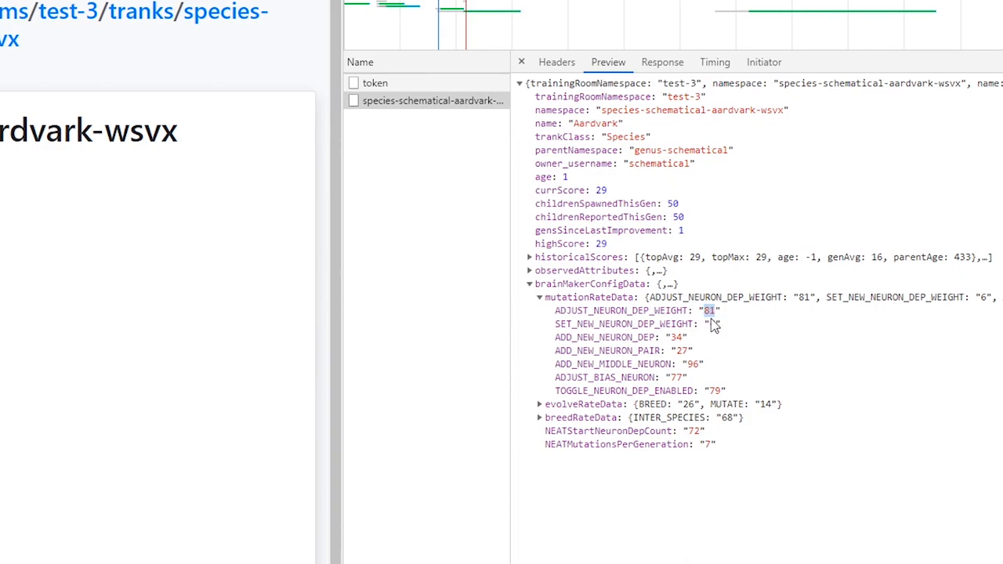
pyautogui.moveTo(684, 325)
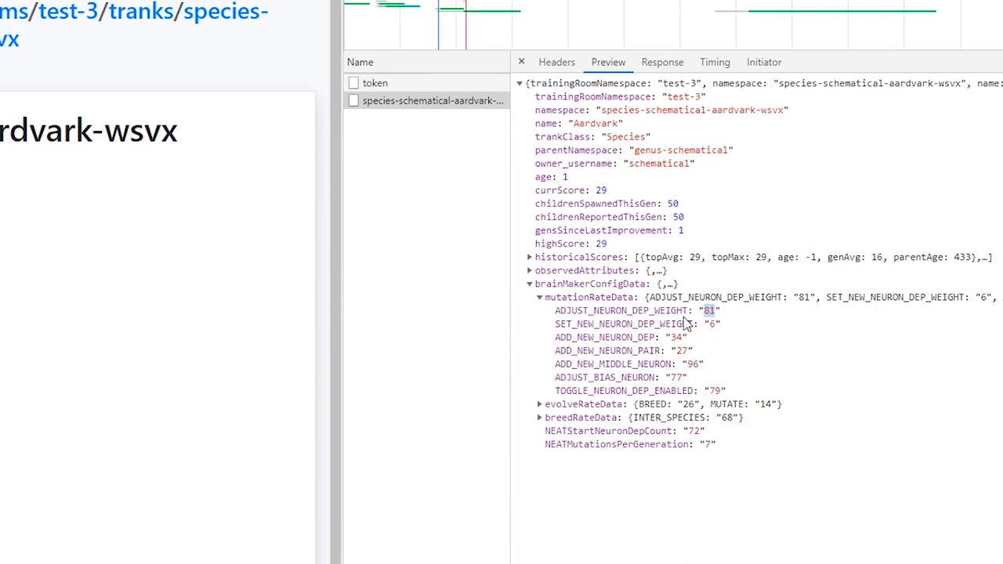
pyautogui.moveTo(665, 322)
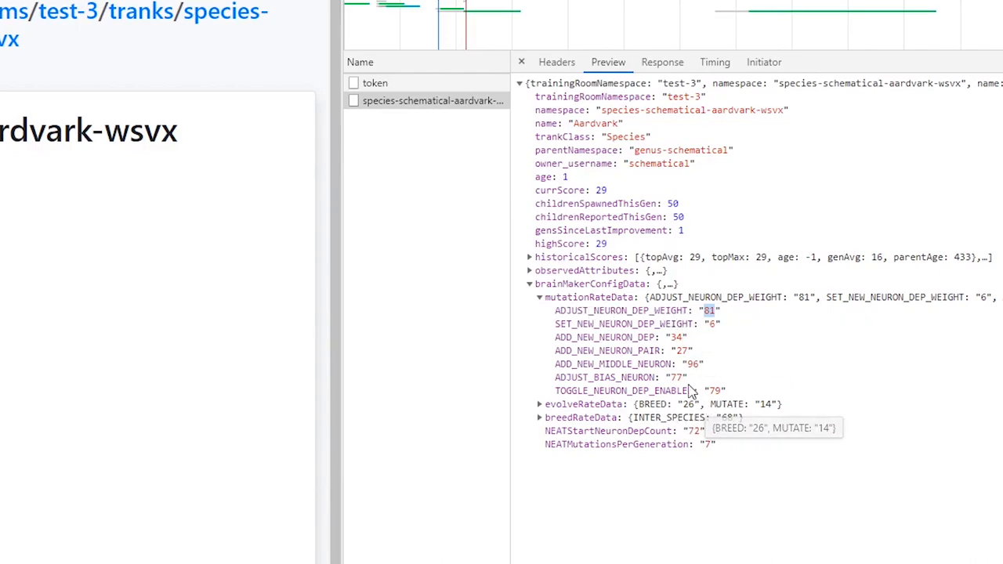
pyautogui.moveTo(642, 351)
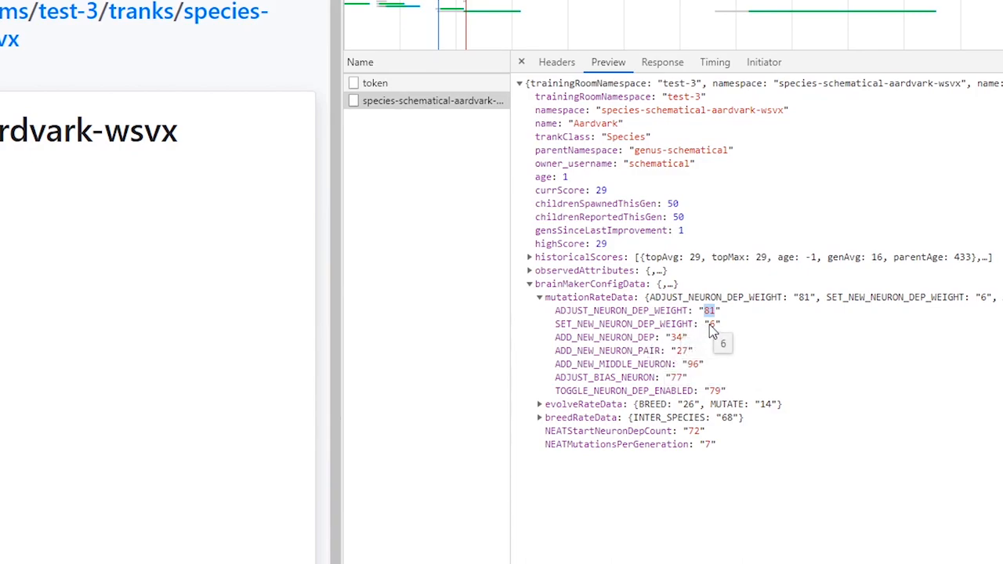
pyautogui.moveTo(677, 396)
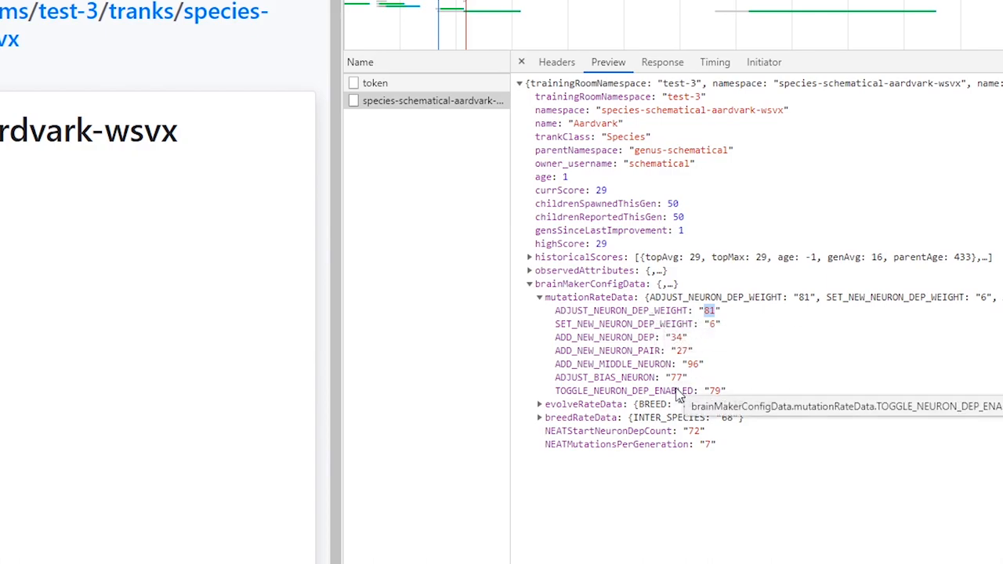
# Expand Aardvark's evolveRateData and breedRateData to show BREED, MUTATE and INTER_SPECIES '68'
pyautogui.click(540, 404)
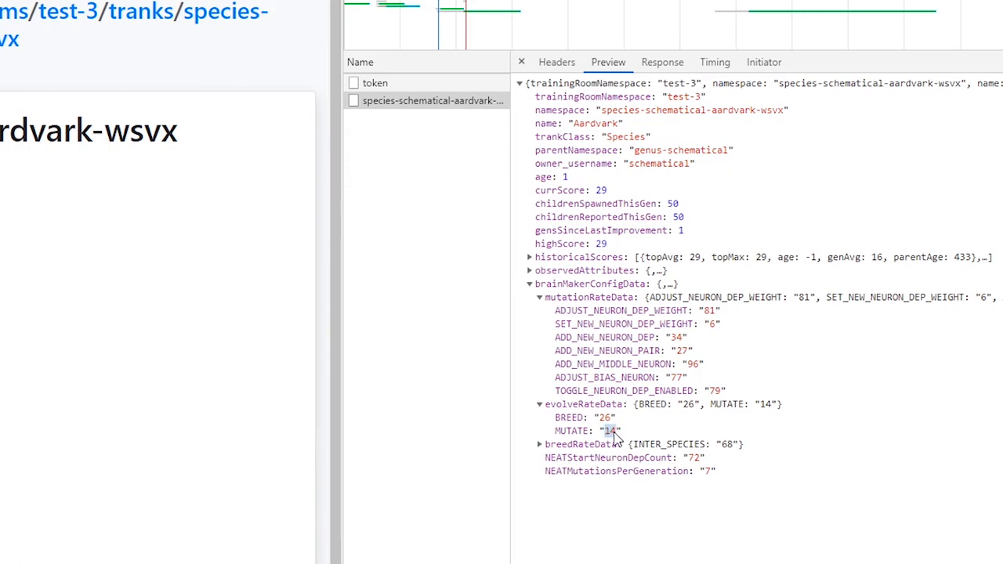
pyautogui.click(540, 444)
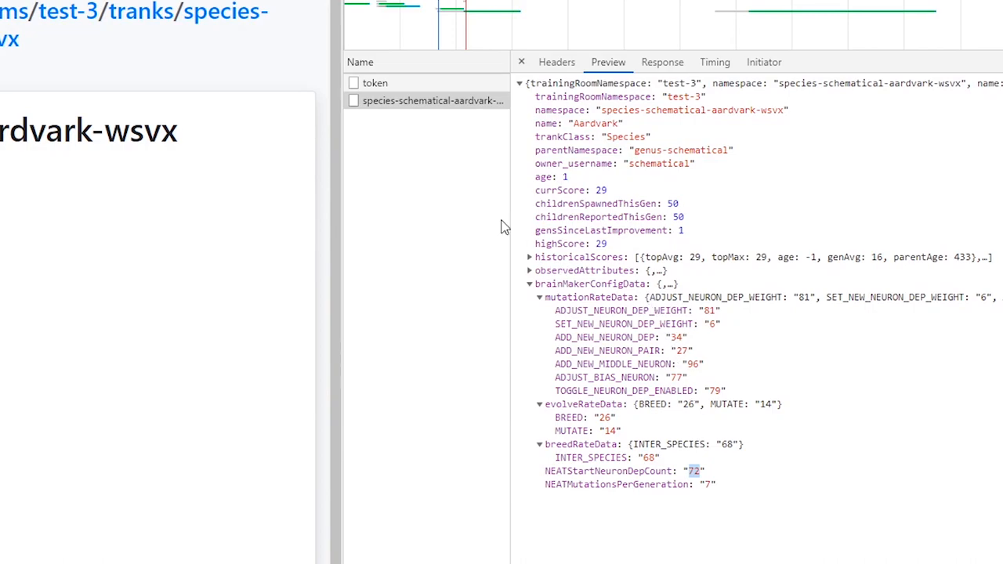
pyautogui.moveTo(329, 237)
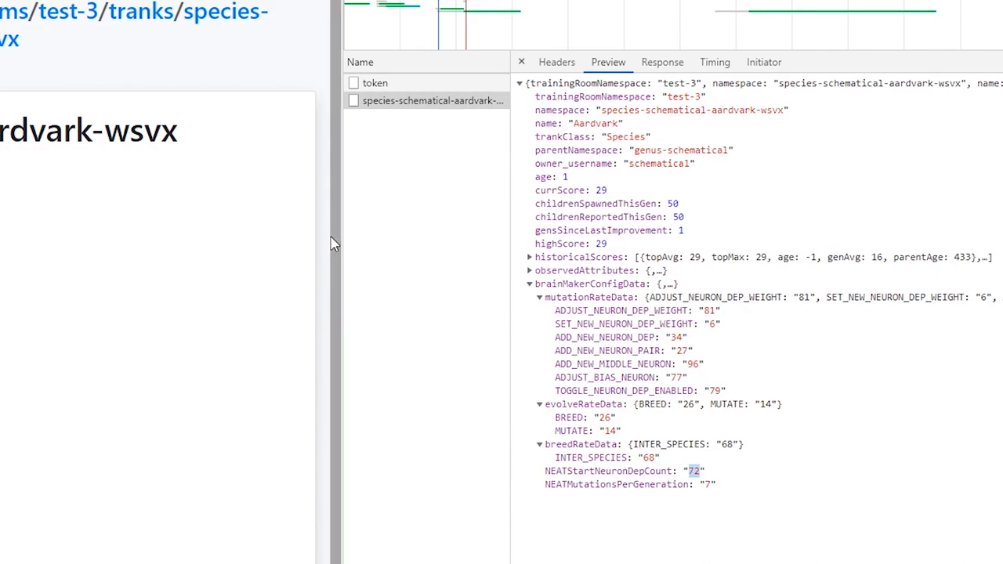
pyautogui.moveTo(691, 475)
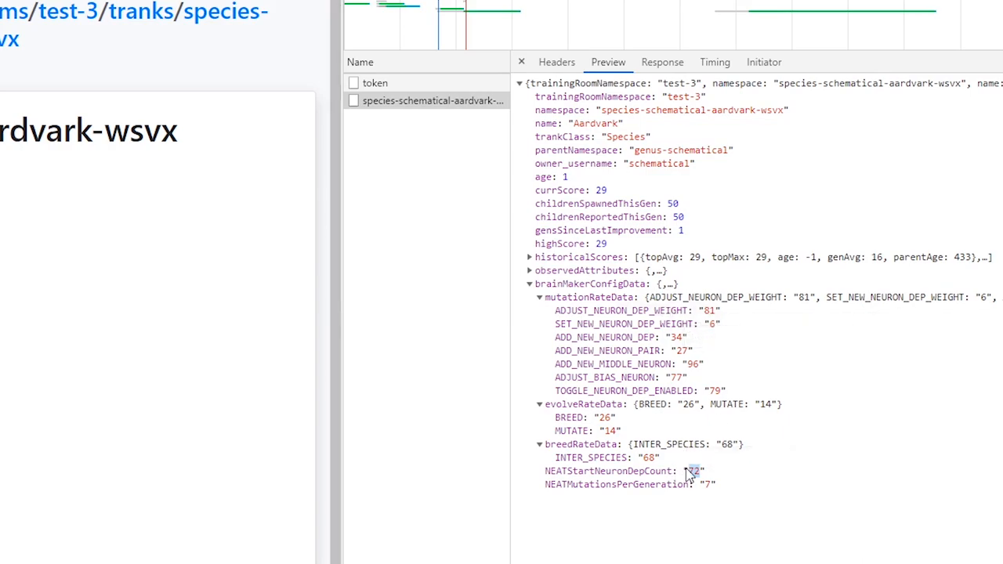
pyautogui.moveTo(691, 471)
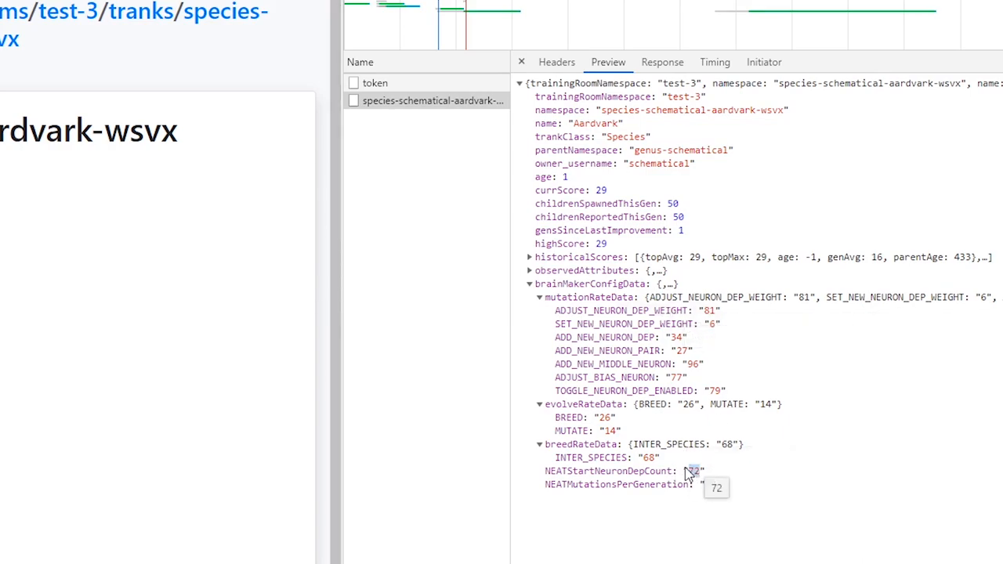
pyautogui.moveTo(707, 496)
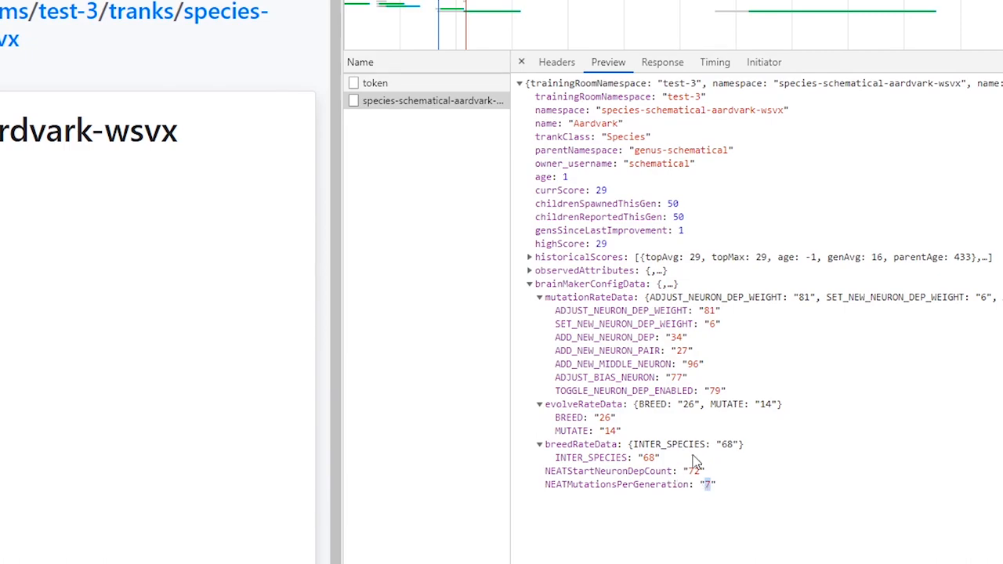
pyautogui.moveTo(668, 319)
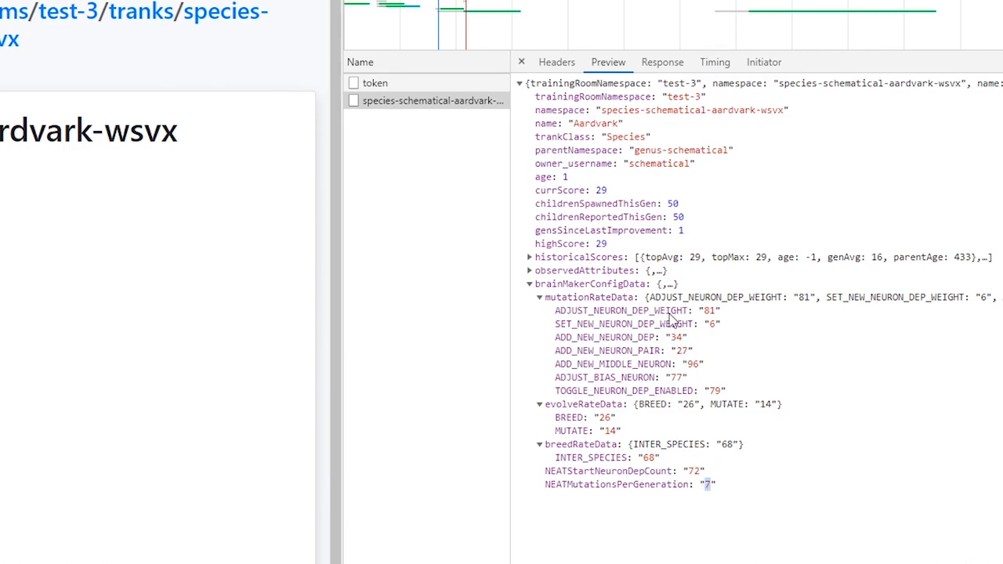
pyautogui.moveTo(684, 490)
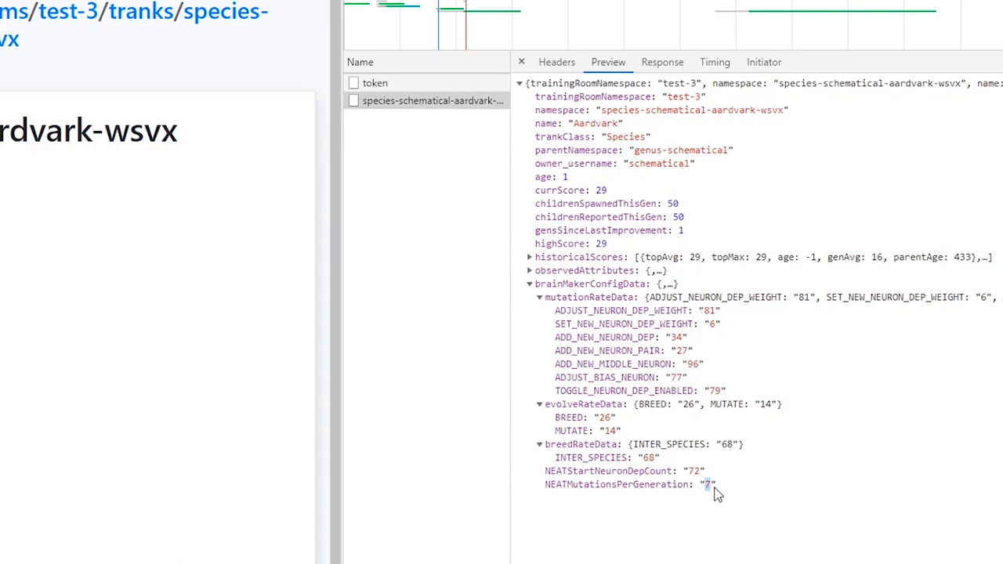
pyautogui.moveTo(738, 327)
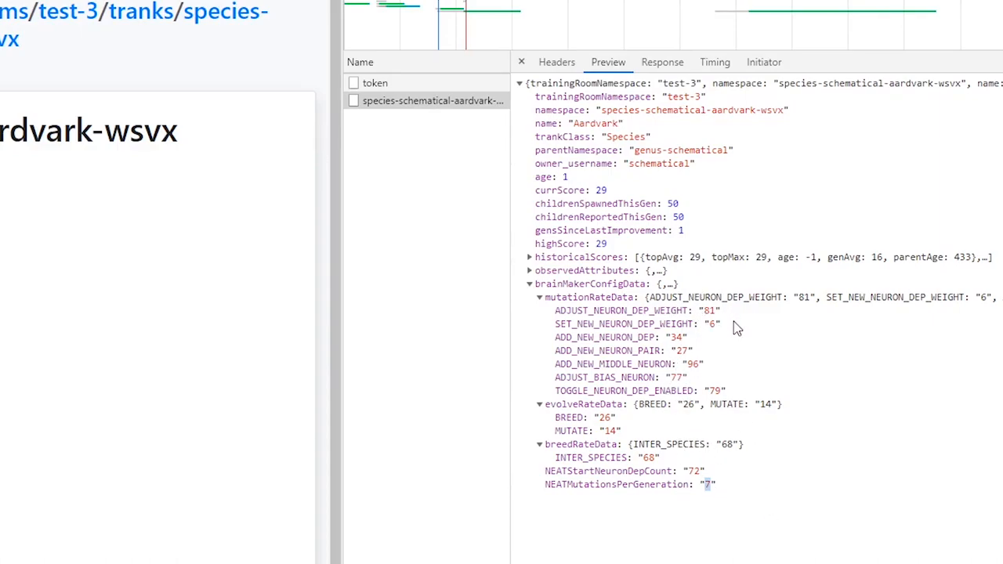